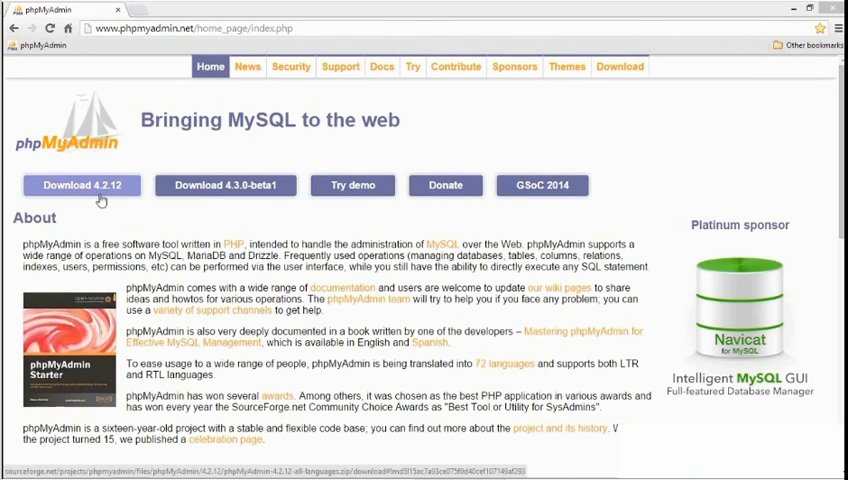
mouse_move(101, 197)
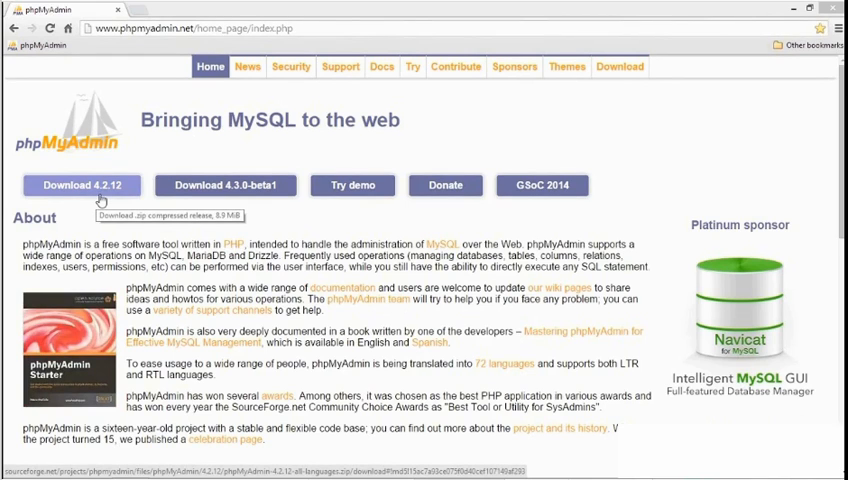
mouse_move(225, 185)
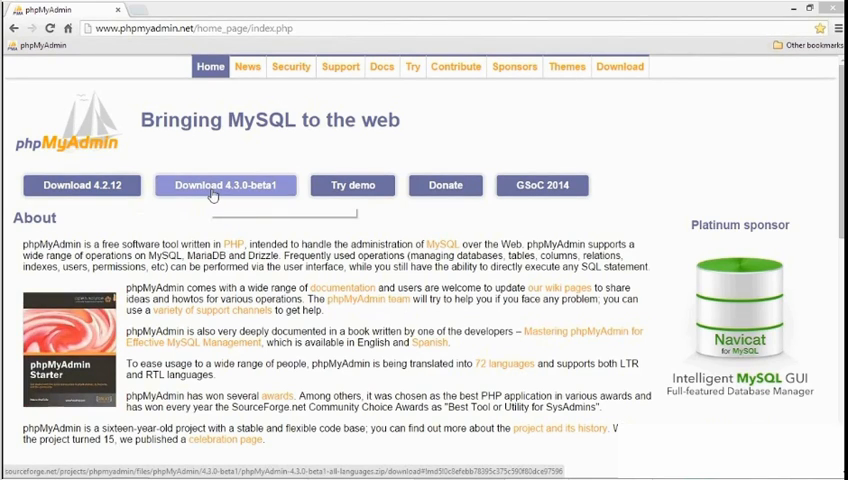
mouse_move(226, 185)
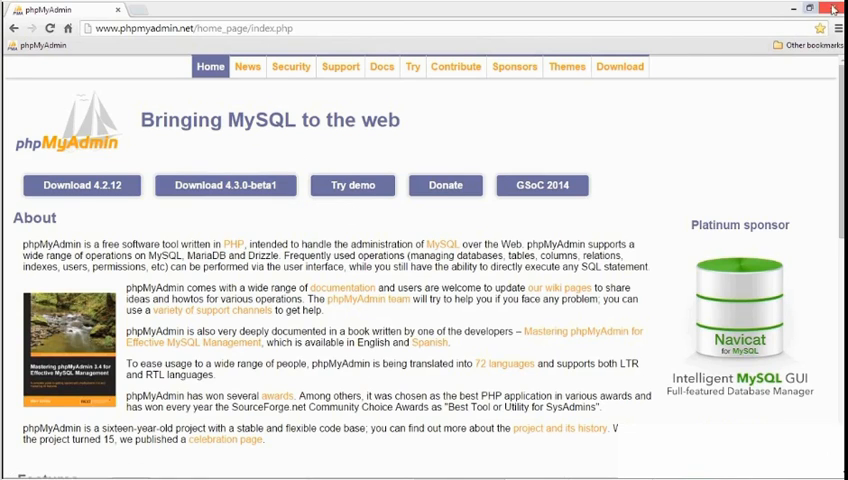
Step: Close the phpMyAdmin web page and browse to the c:\apache\htdocs folder
click(833, 9)
text(c:\apache)
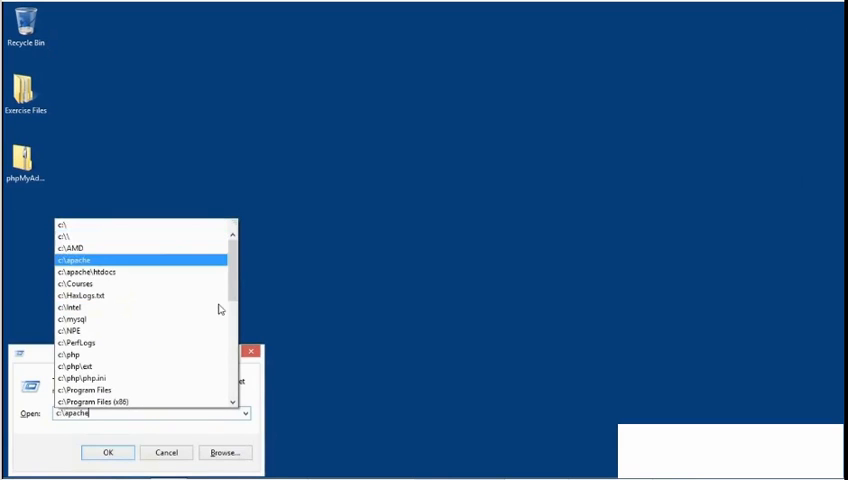
click(108, 452)
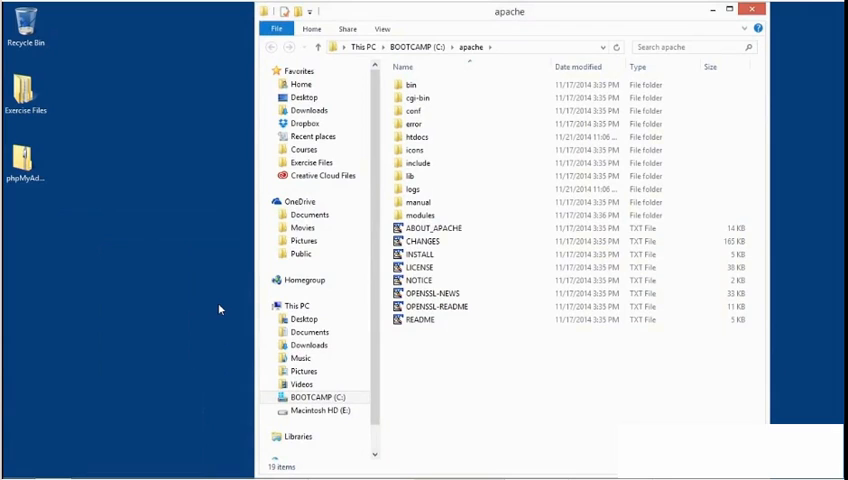
click(414, 149)
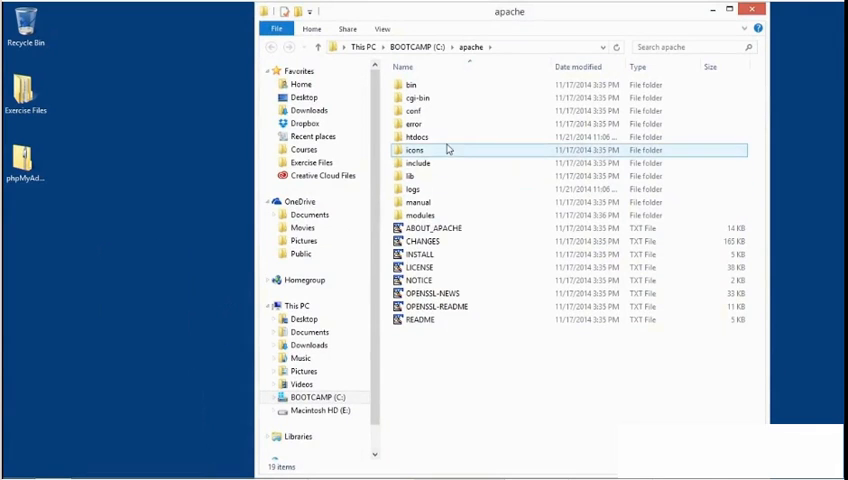
double_click(416, 136)
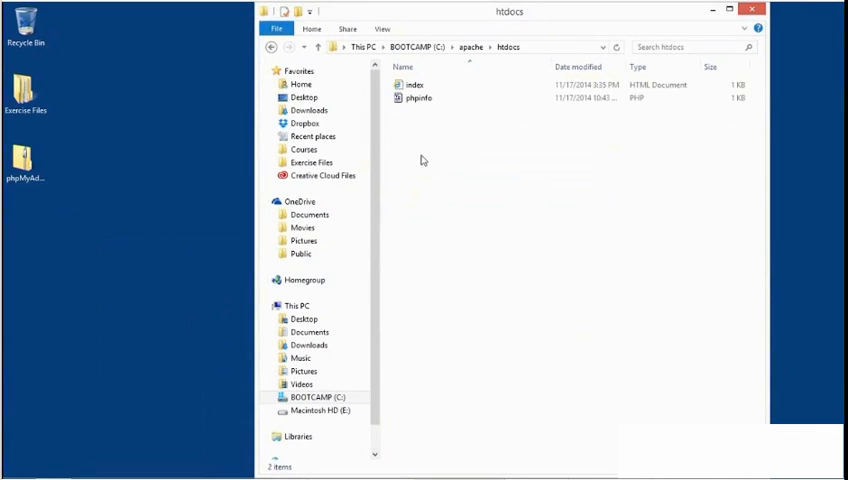
mouse_move(447, 161)
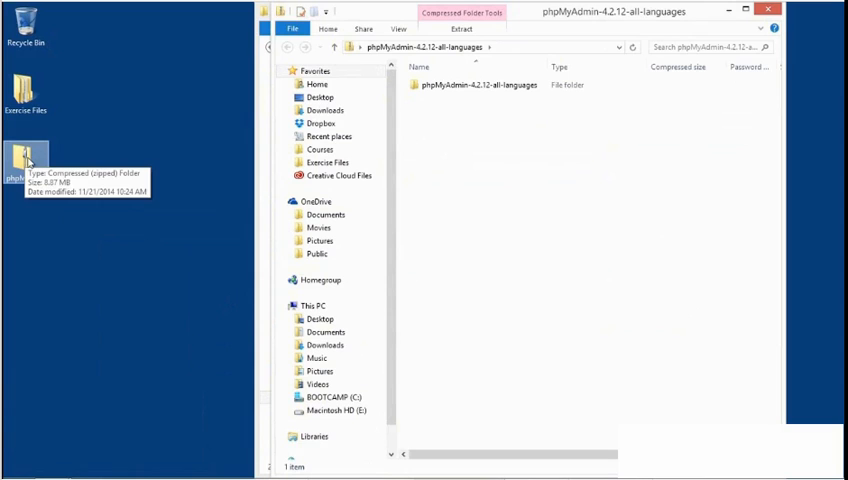
Step: Open the phpMyAdmin-4.2.12-all-languages folder from the downloaded zip for copying into htdocs
click(476, 84)
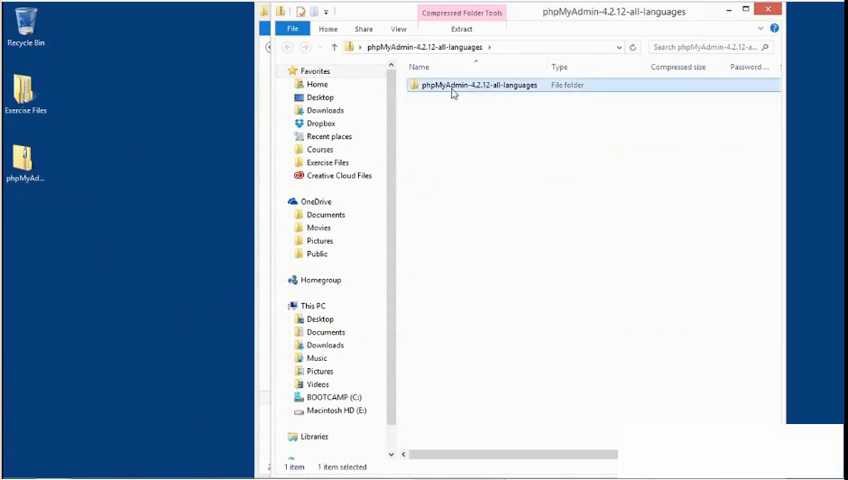
double_click(477, 84)
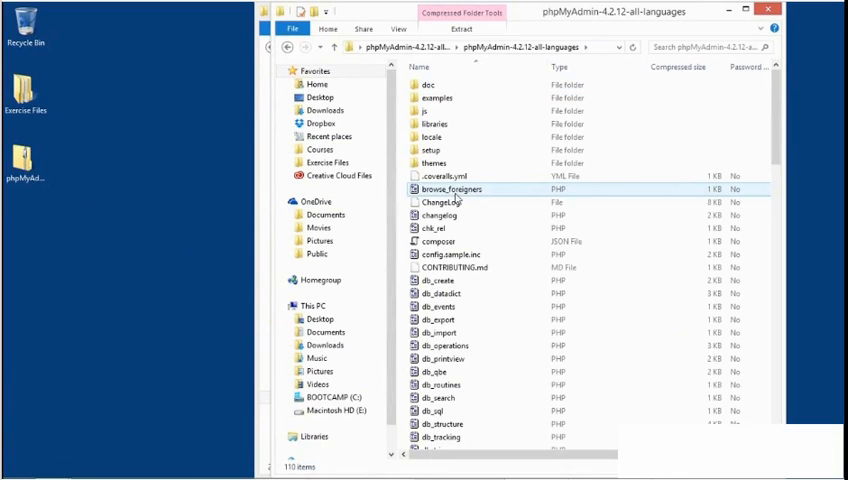
click(288, 47)
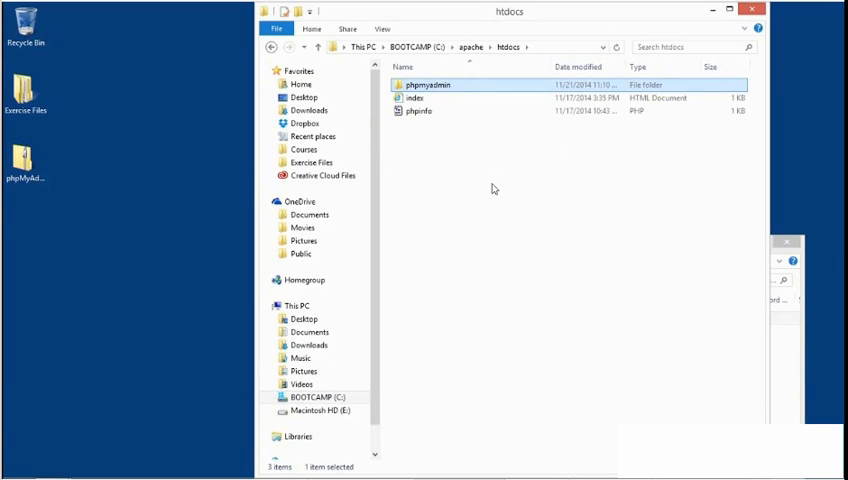
mouse_move(483, 190)
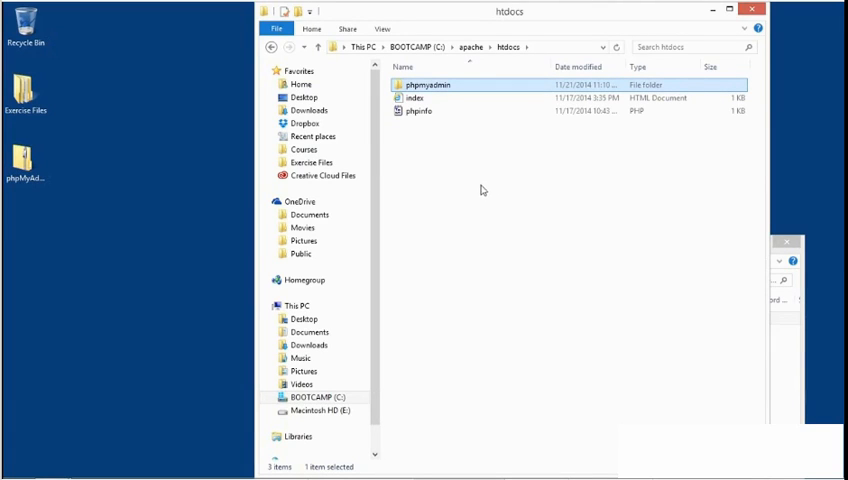
Step: Search Control Panel for 'servic' and select Apache2.4 in the local services list
right_click(5, 475)
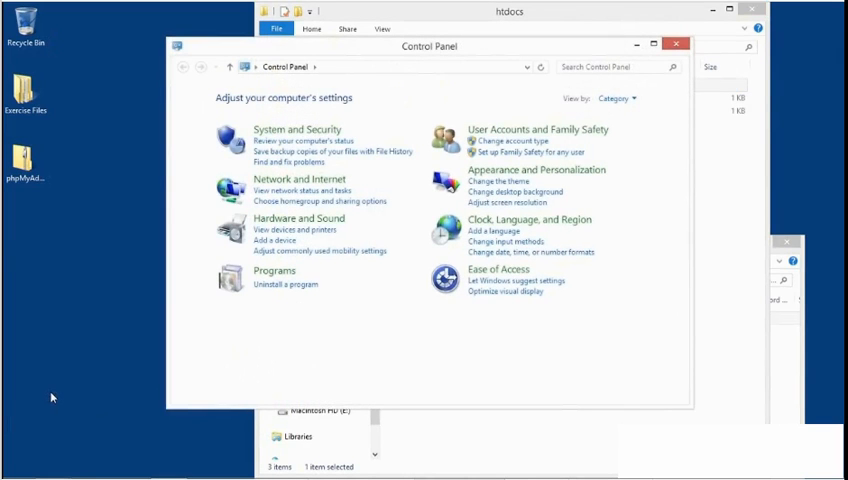
text(servic)
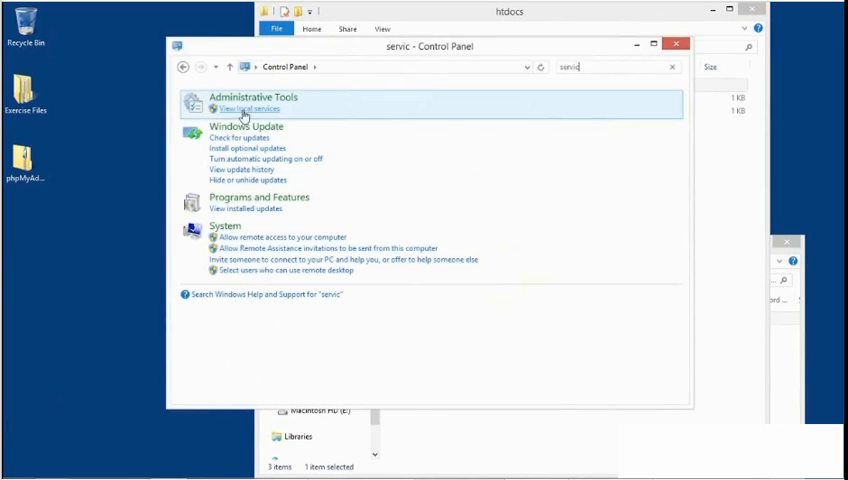
click(249, 109)
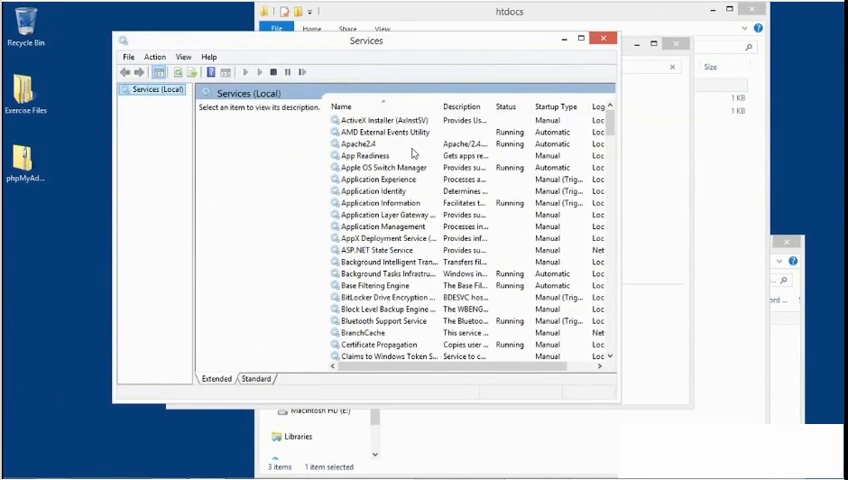
click(365, 143)
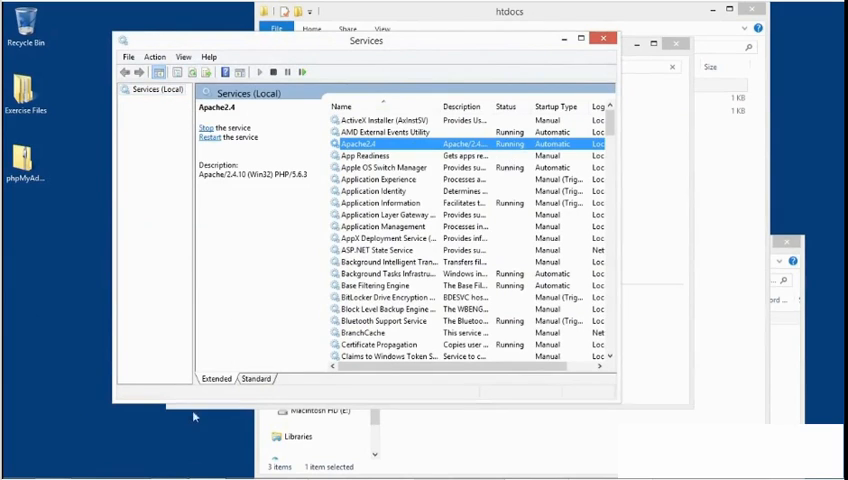
click(131, 466)
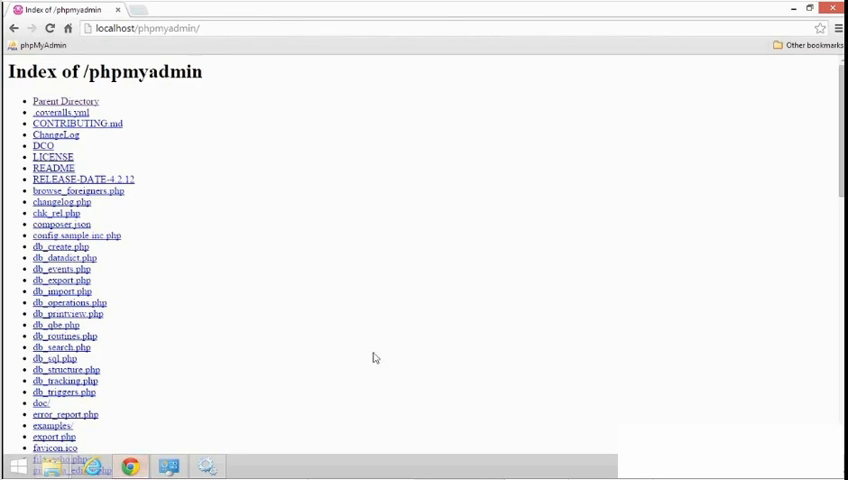
Step: Scroll the localhost/phpmyadmin listing and load index.php, showing the mb_detect_encoding error
scroll(down, 3)
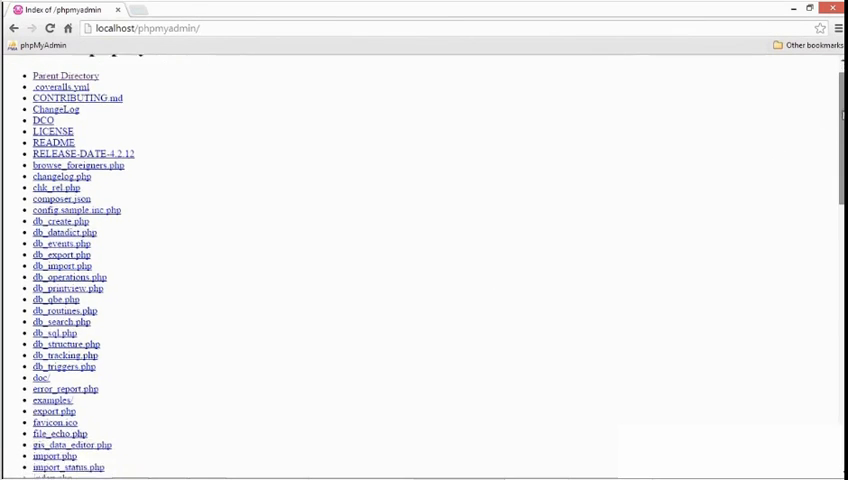
scroll(down, 3)
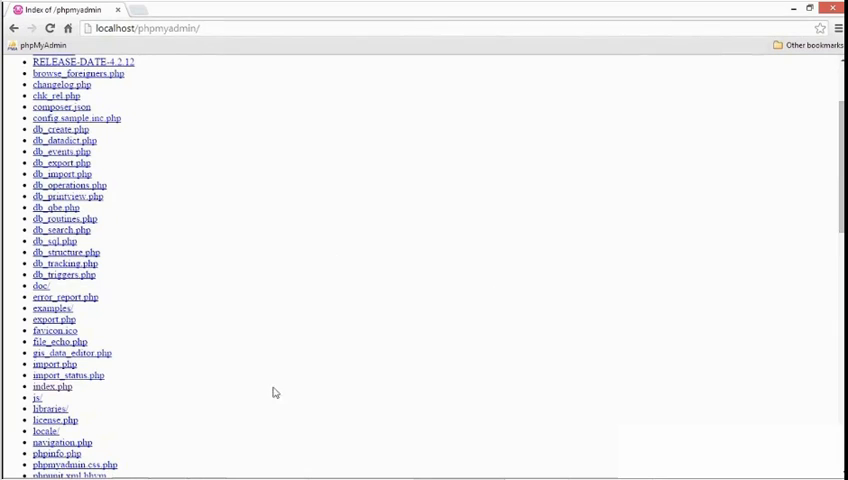
mouse_move(53, 387)
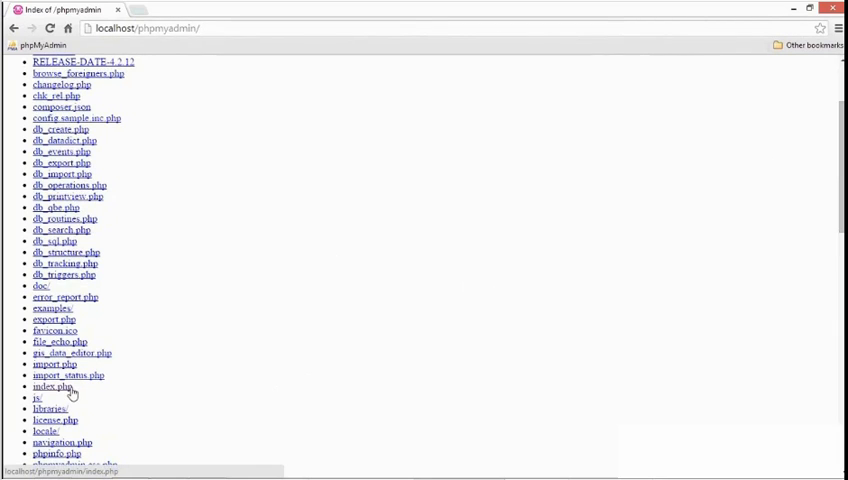
click(54, 387)
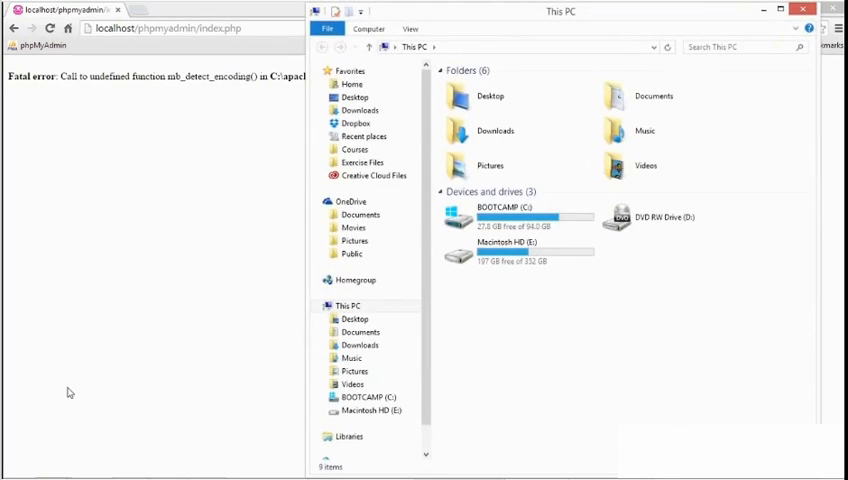
Step: Browse to BOOTCAMP (C:) > php and select php.ini to open it
click(515, 250)
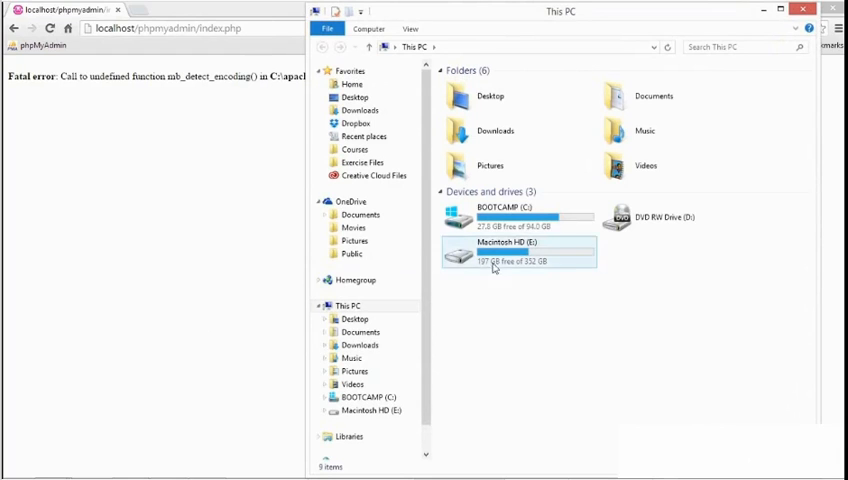
double_click(505, 212)
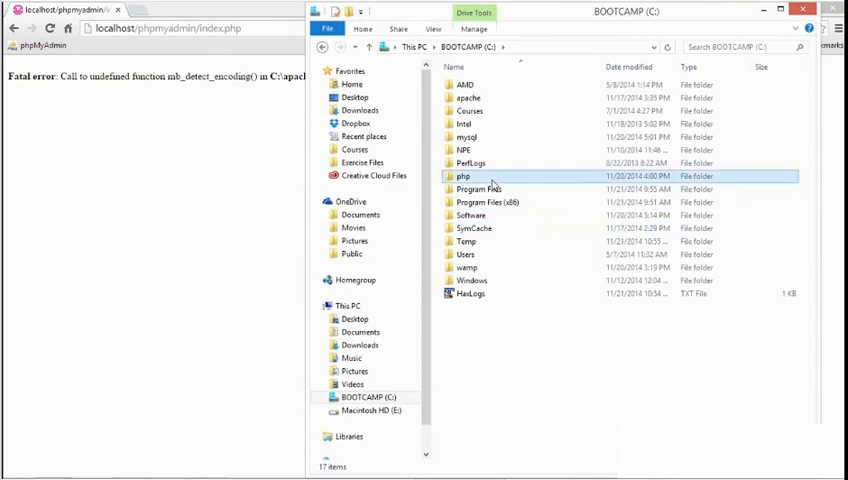
double_click(463, 176)
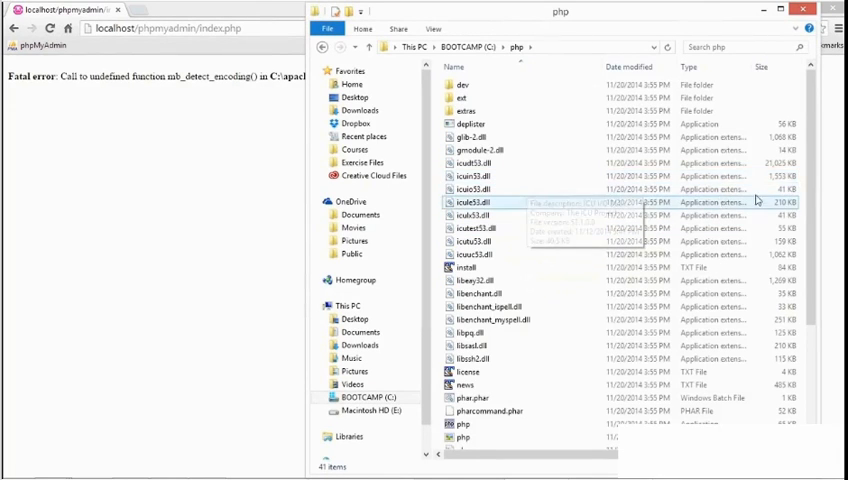
scroll(down, 3)
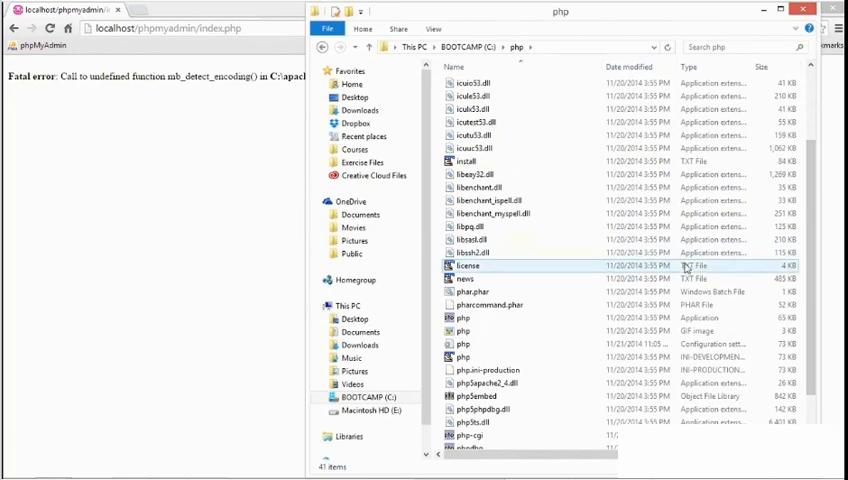
click(464, 343)
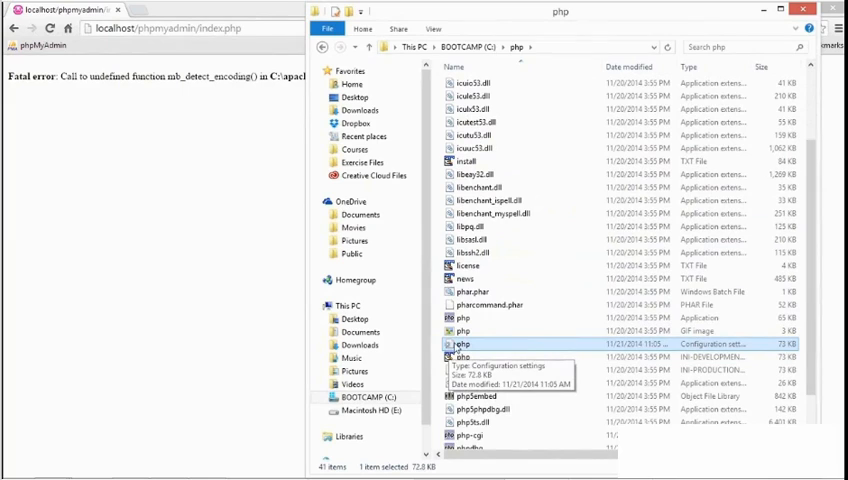
mouse_move(717, 352)
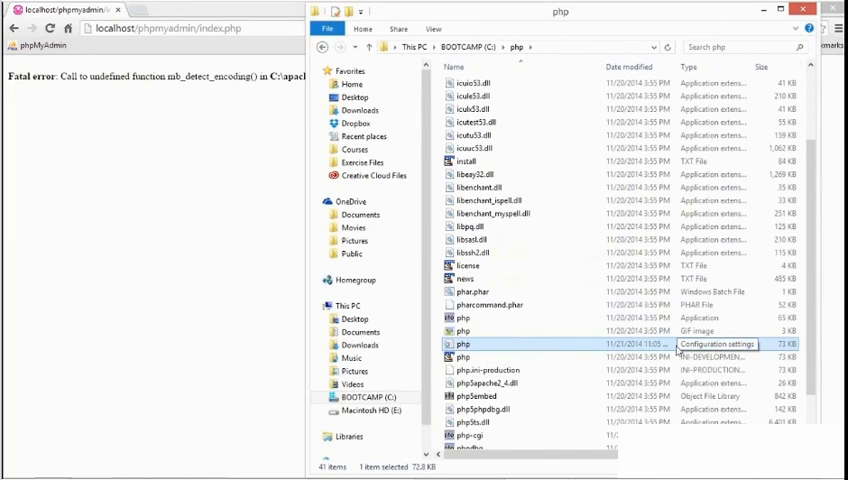
right_click(463, 343)
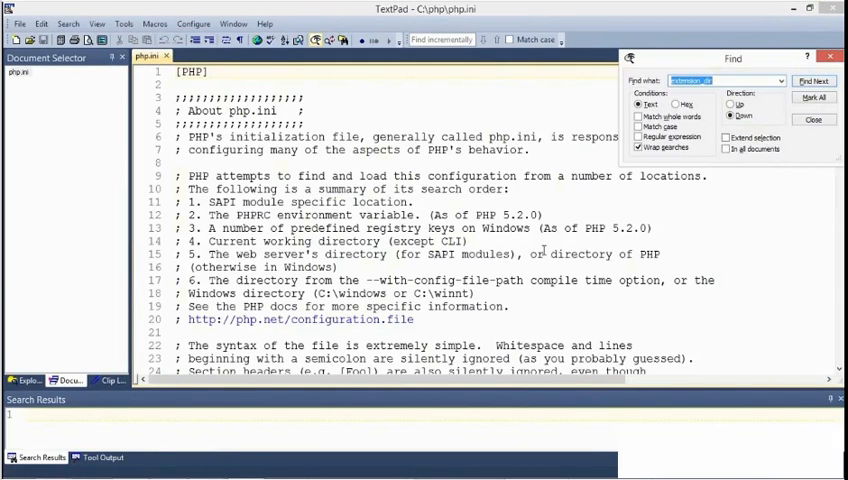
Step: Find the extension_dir setting in php.ini
click(814, 80)
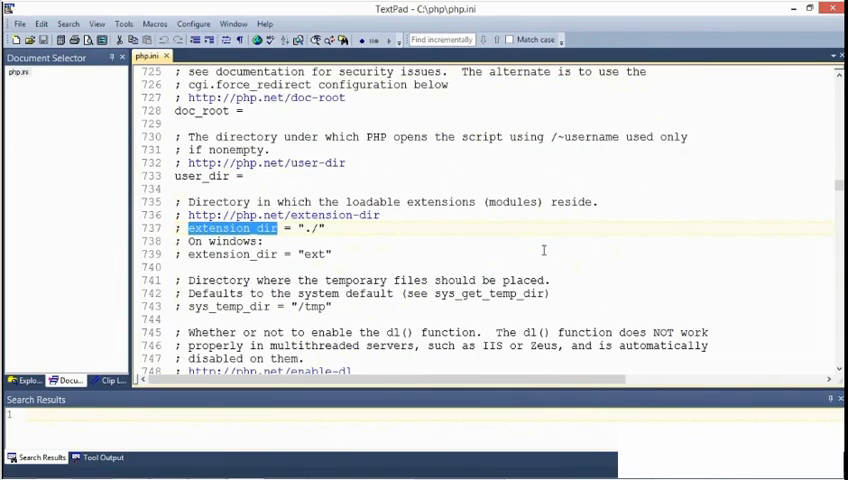
Step: Uncomment the Windows extension_dir line and set its value to "c:/php/ext"
click(262, 241)
text(c:/php/)
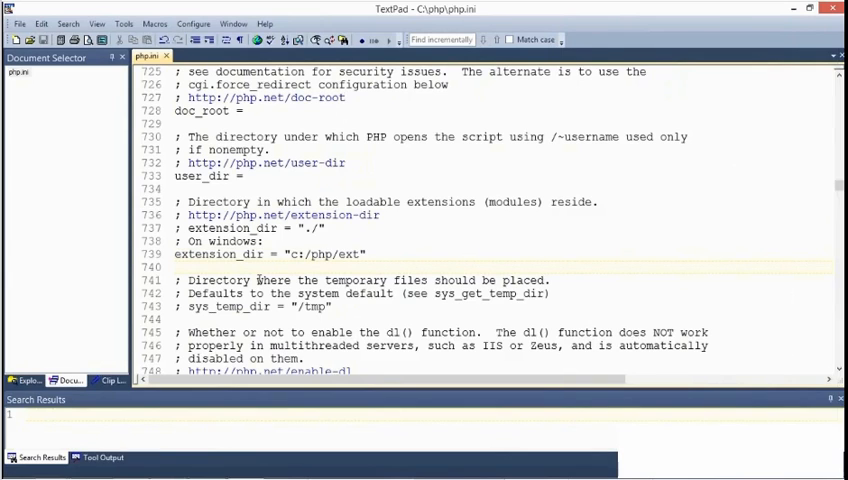
Step: Uncomment the php_mbstring, php_exif and php_mysqli extension lines and save php.ini
key(ctrl+f)
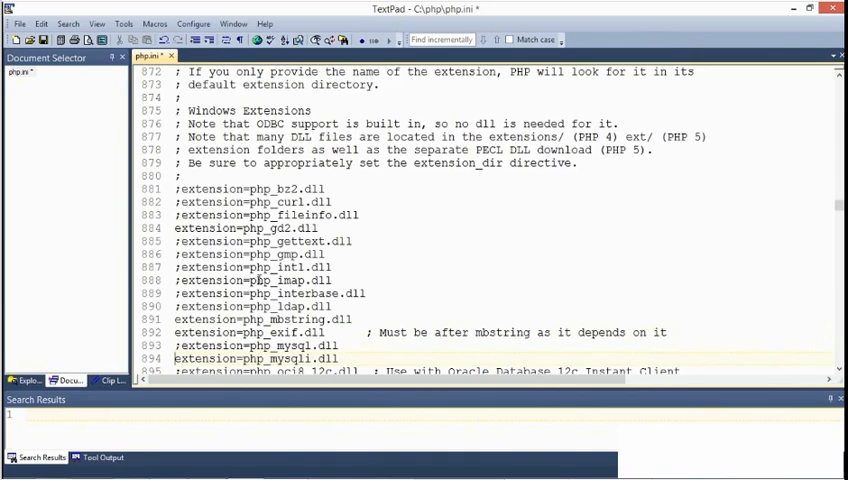
key(ctrl+s)
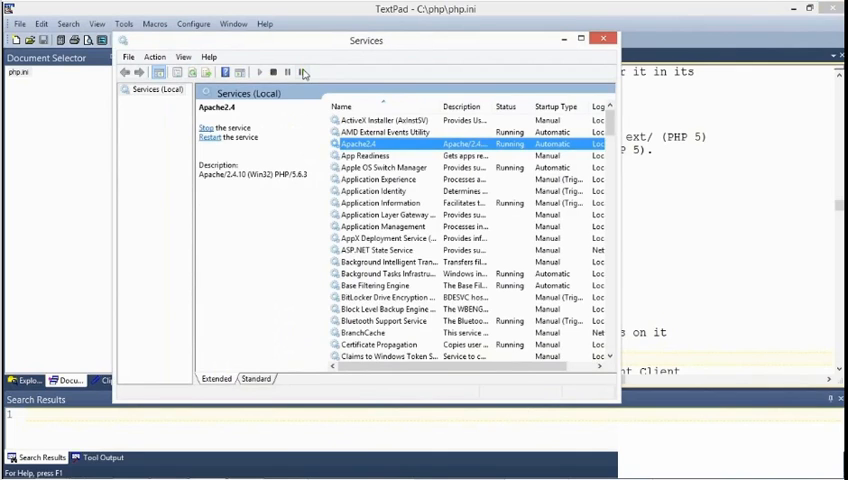
Step: Restart the Apache2.4 service from the Services toolbar
click(210, 127)
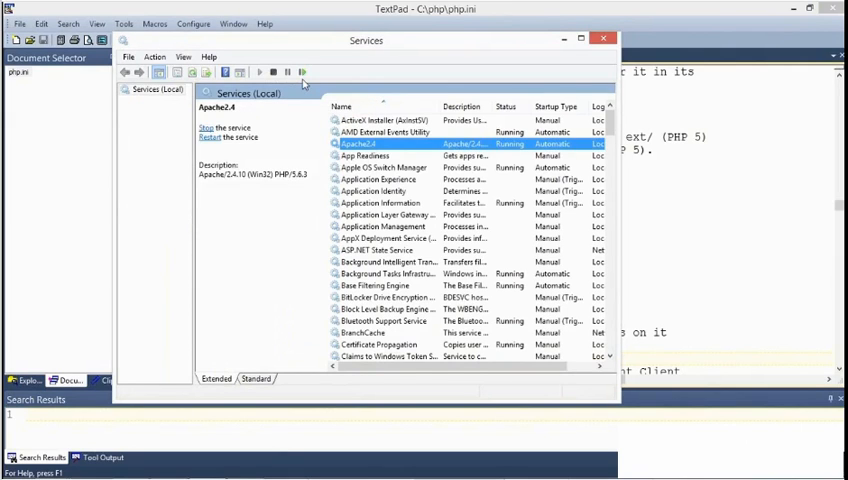
mouse_move(301, 72)
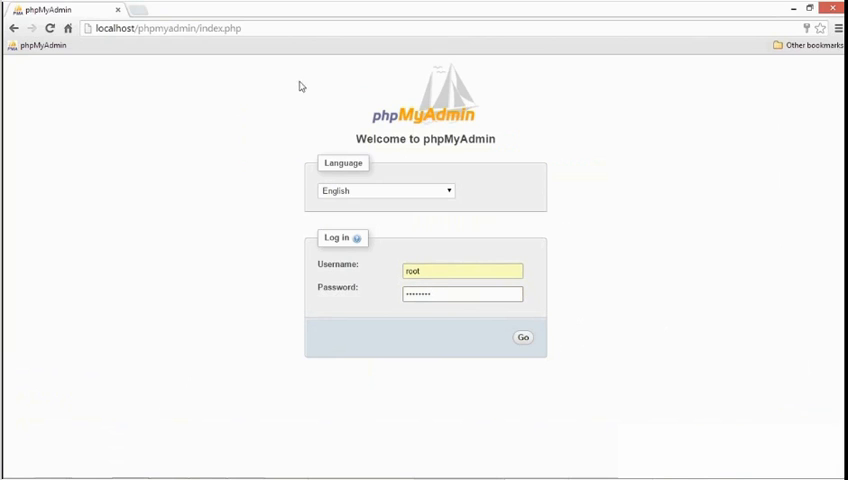
Step: Log into phpMyAdmin as root
click(523, 337)
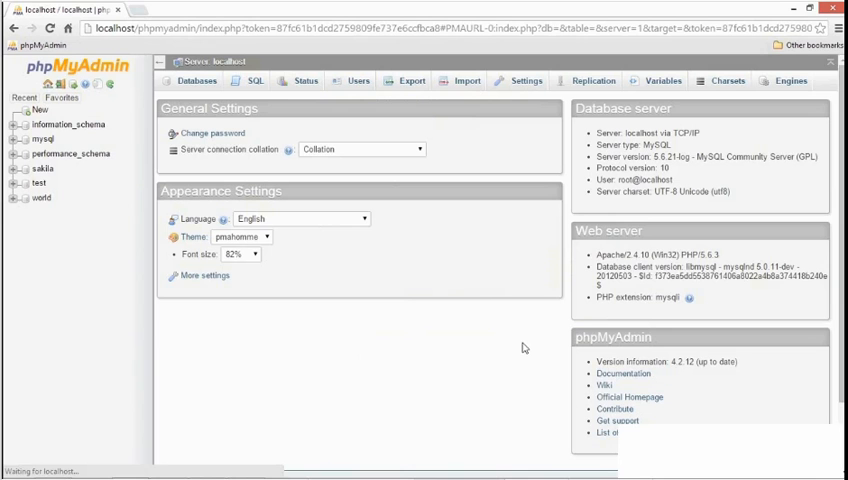